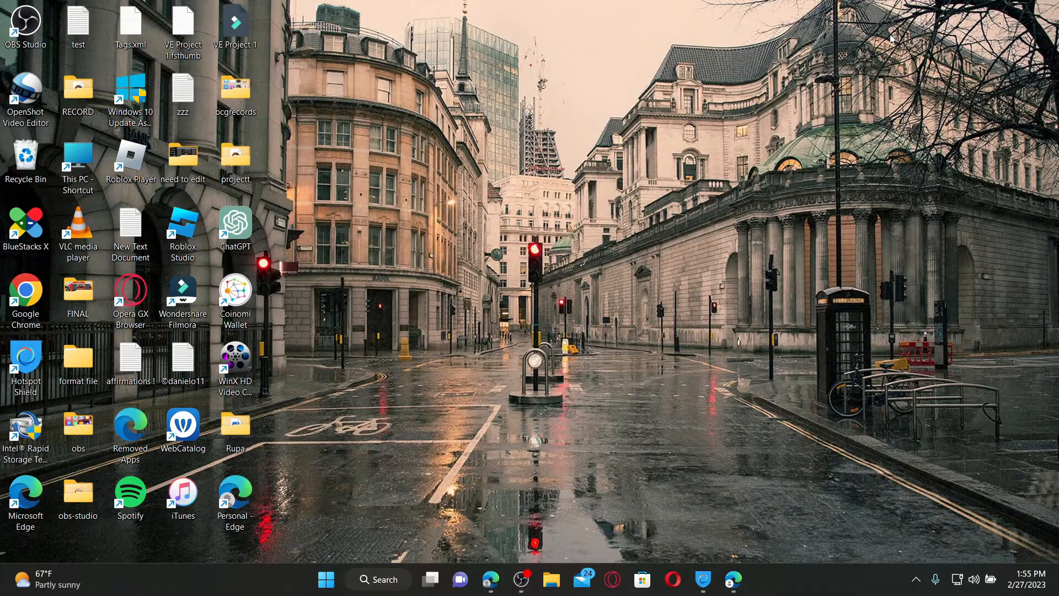
pyautogui.moveTo(747, 222)
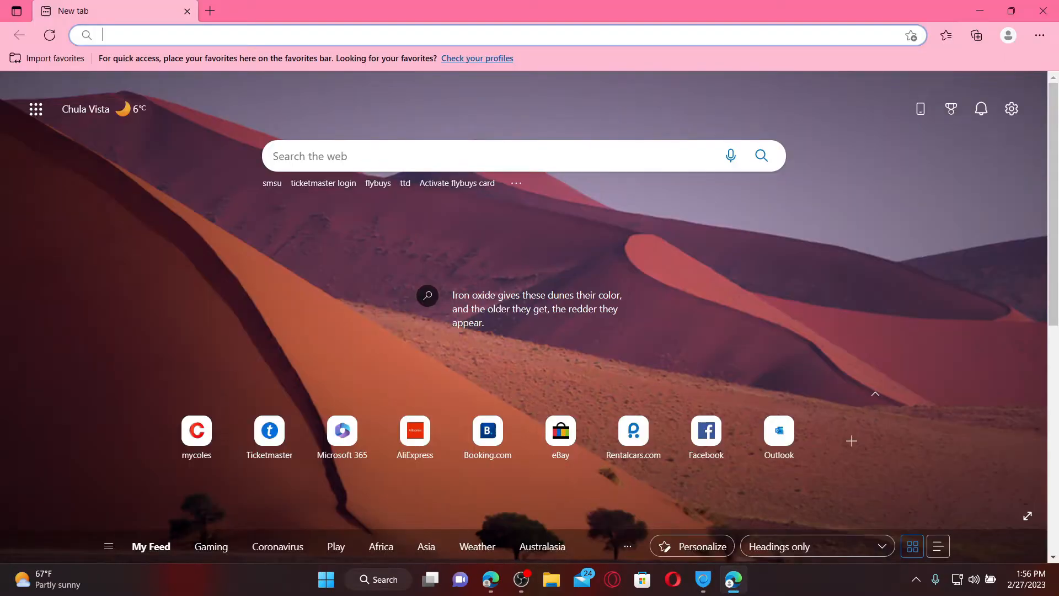
pyautogui.write('www.ticketmaster.com')
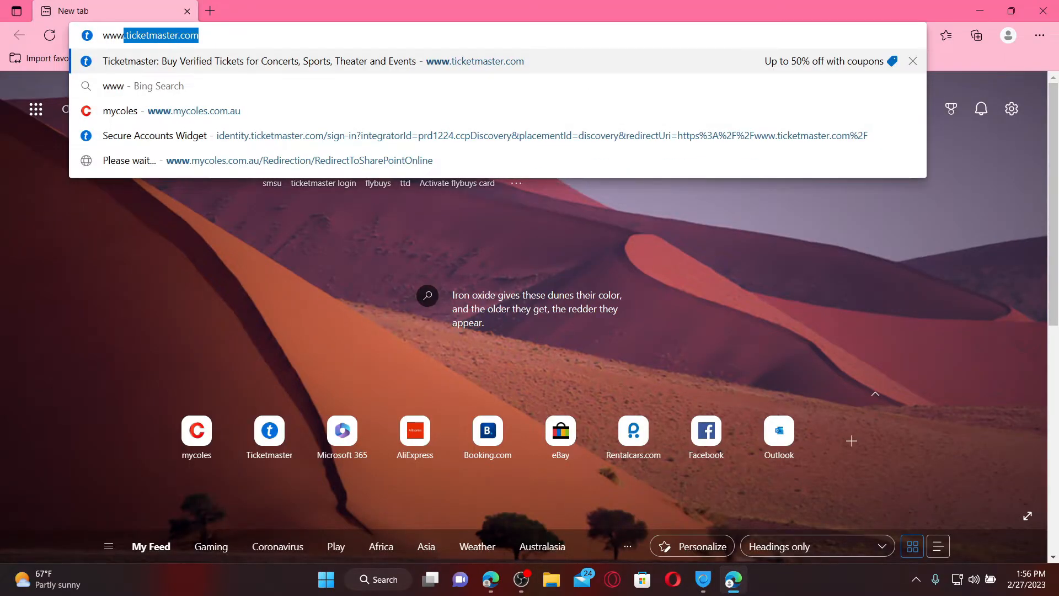
pyautogui.write('www.quillbot.com')
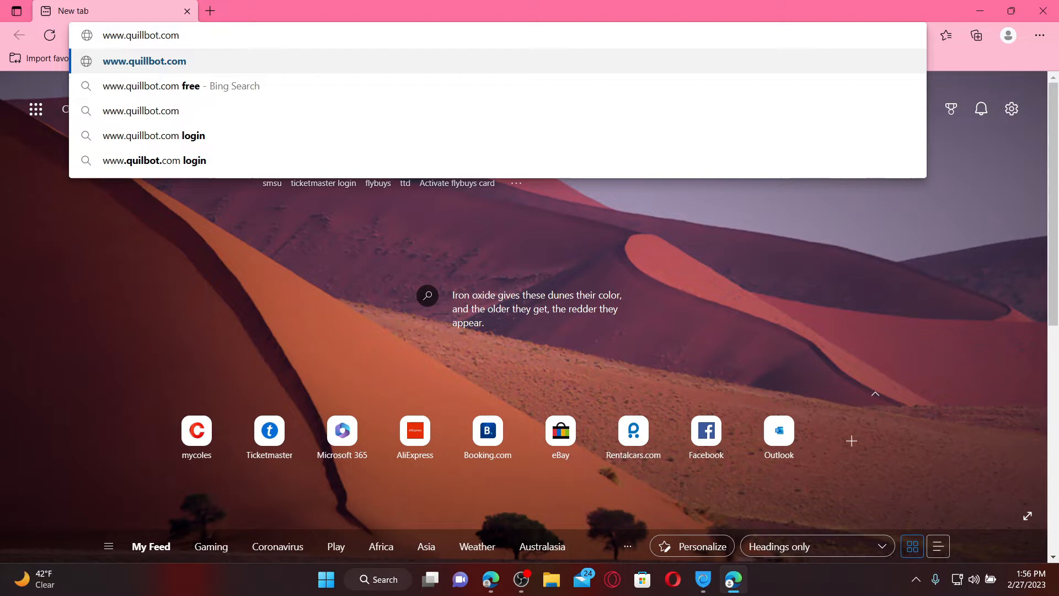
pyautogui.click(143, 60)
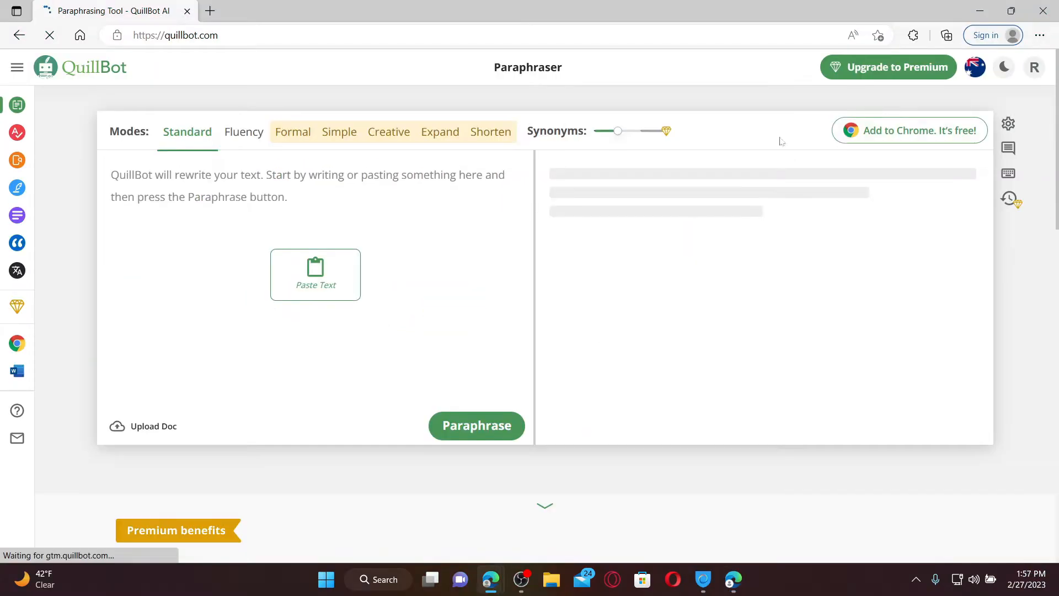
pyautogui.moveTo(780, 140)
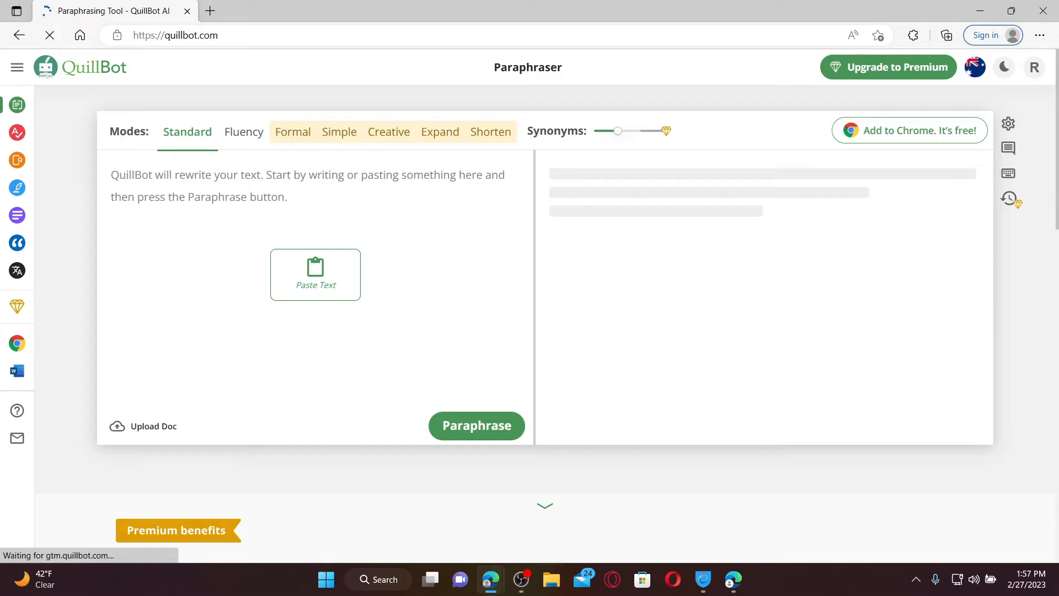
pyautogui.moveTo(624, 444)
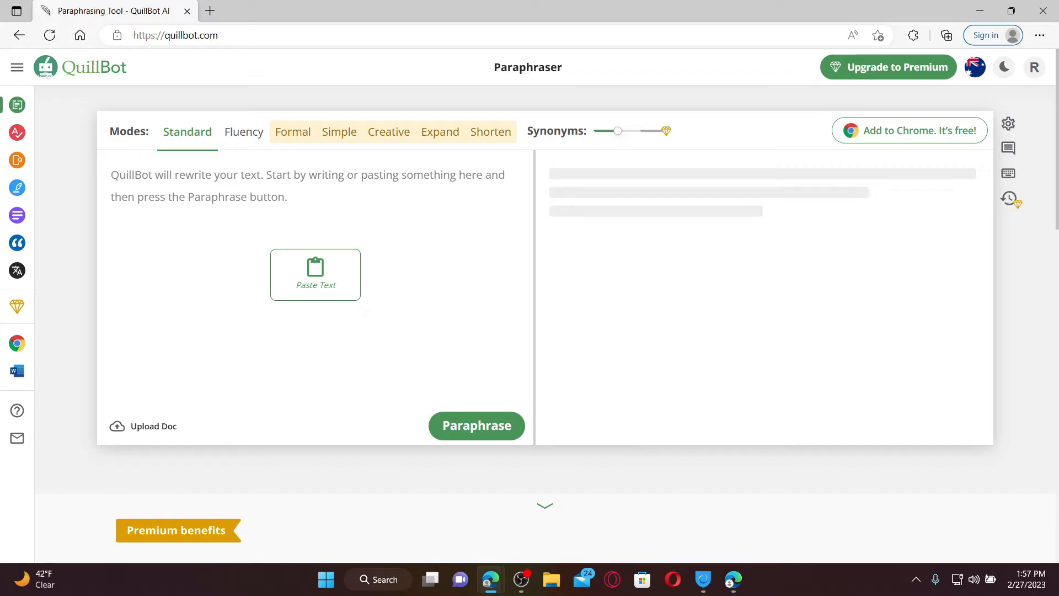
pyautogui.moveTo(1009, 199)
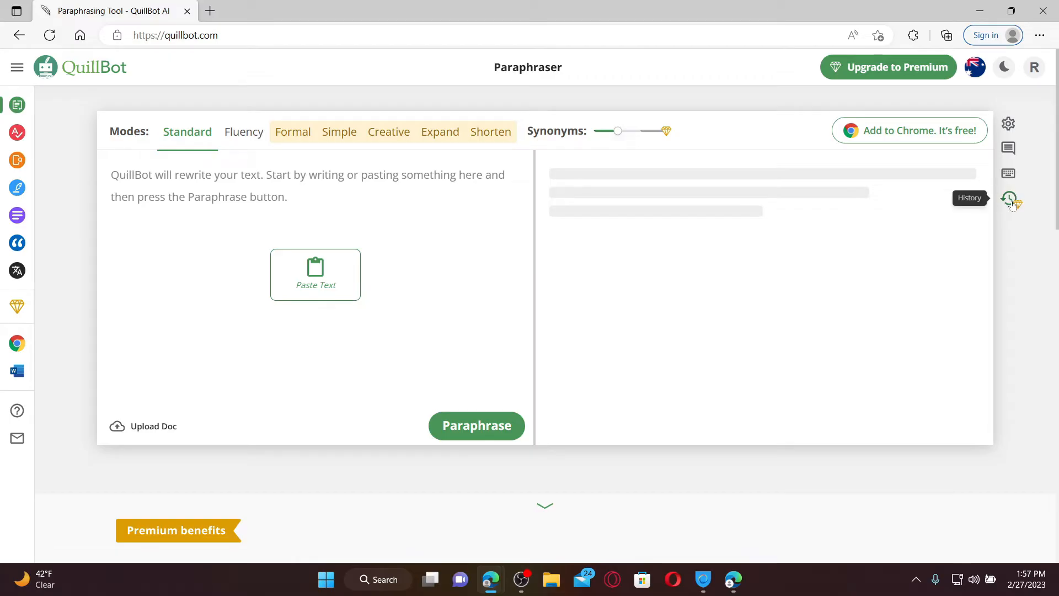
# Step: Show the Paraphraser History panel with the Feb 20 eBay entry
pyautogui.click(1011, 197)
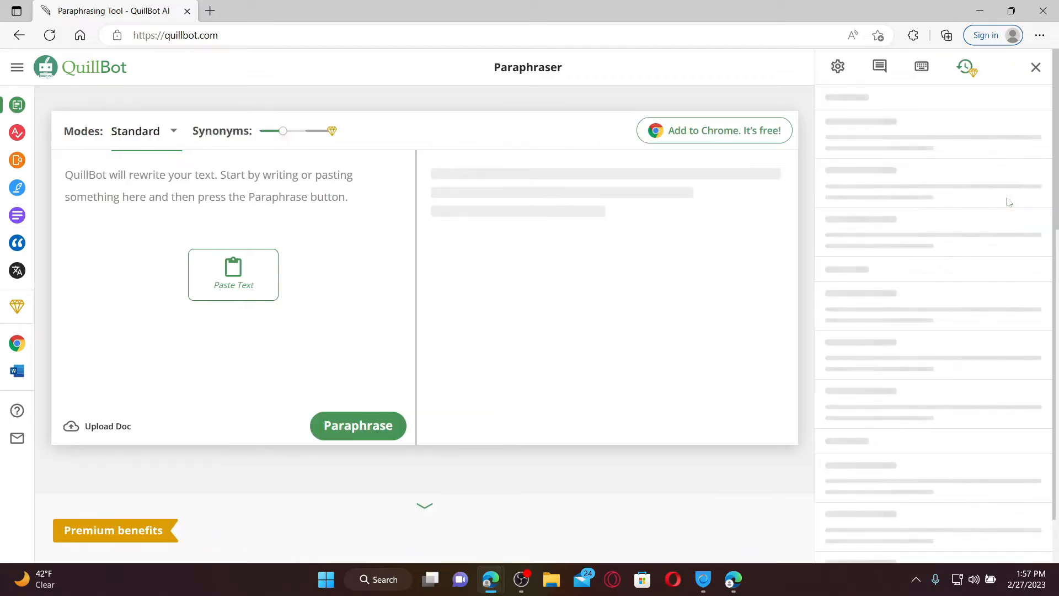
pyautogui.click(966, 66)
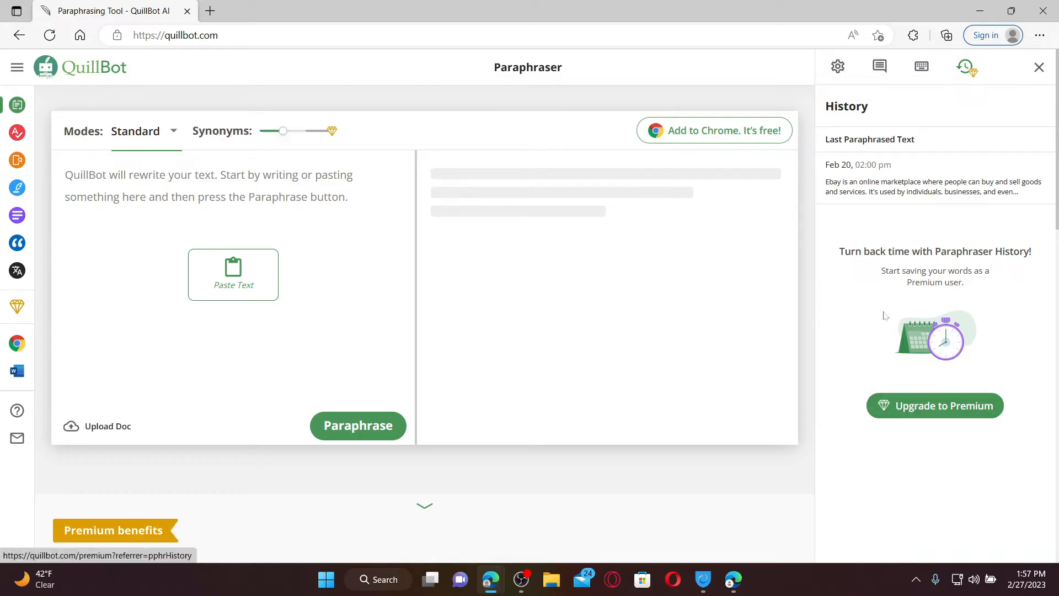
pyautogui.moveTo(947, 415)
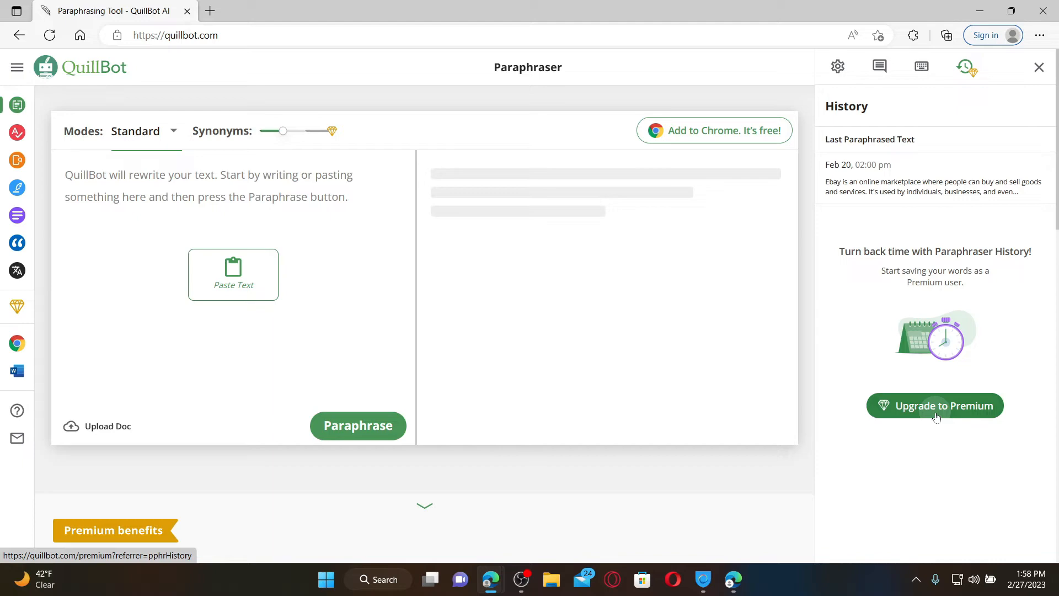
# Step: Go through Upgrade to Premium and select the Annual plan at $99.95 per year
pyautogui.click(934, 404)
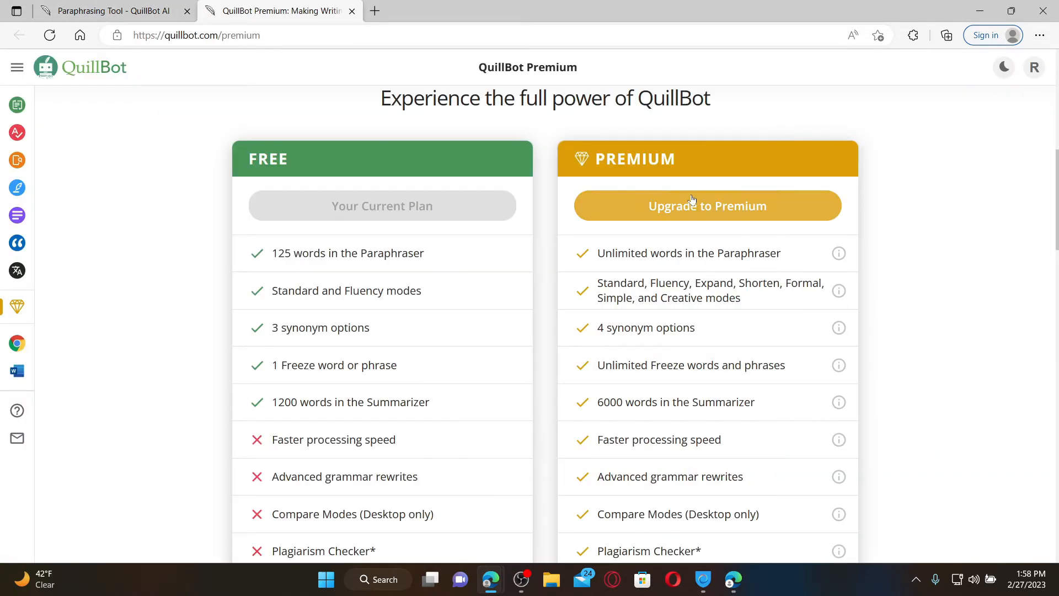
pyautogui.click(707, 206)
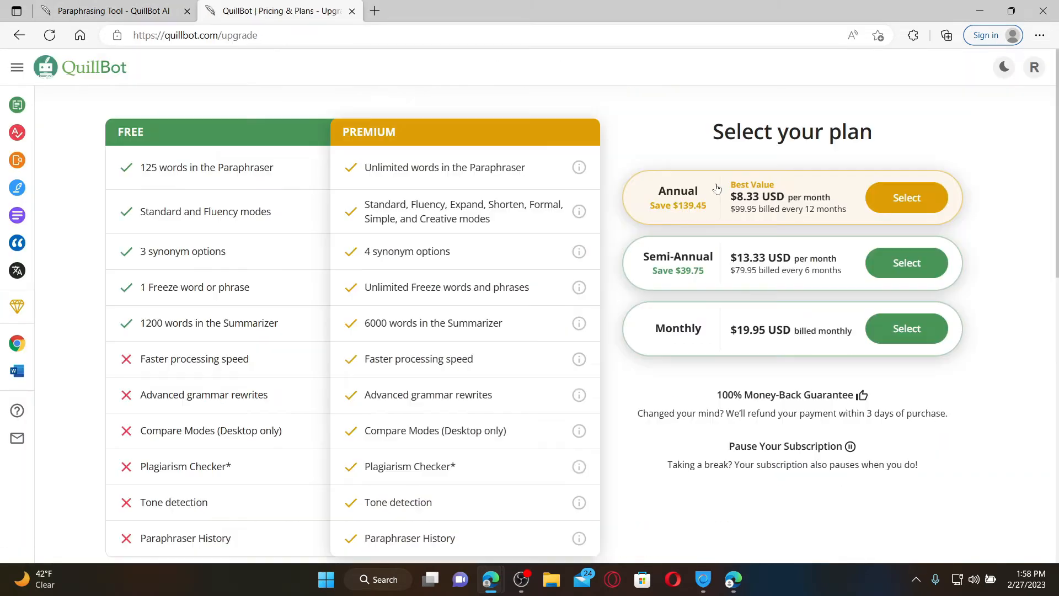
pyautogui.click(906, 198)
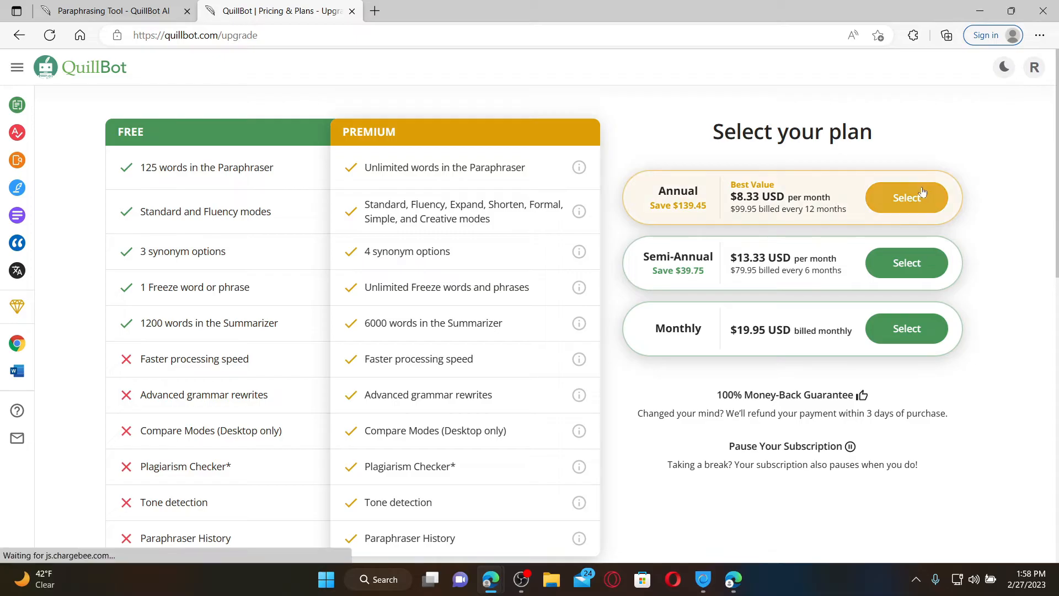
pyautogui.click(907, 197)
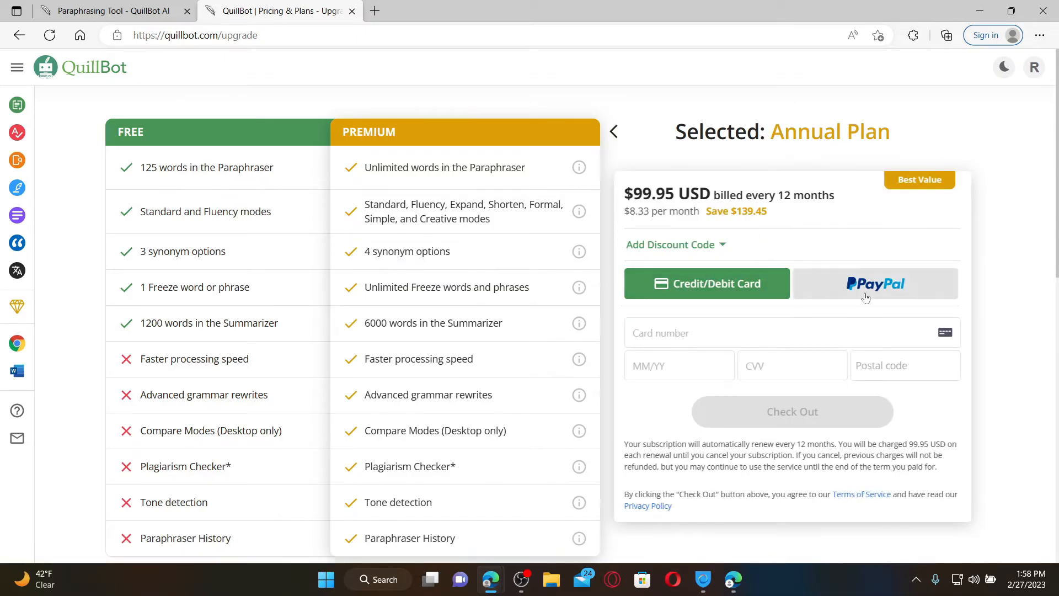
pyautogui.moveTo(886, 286)
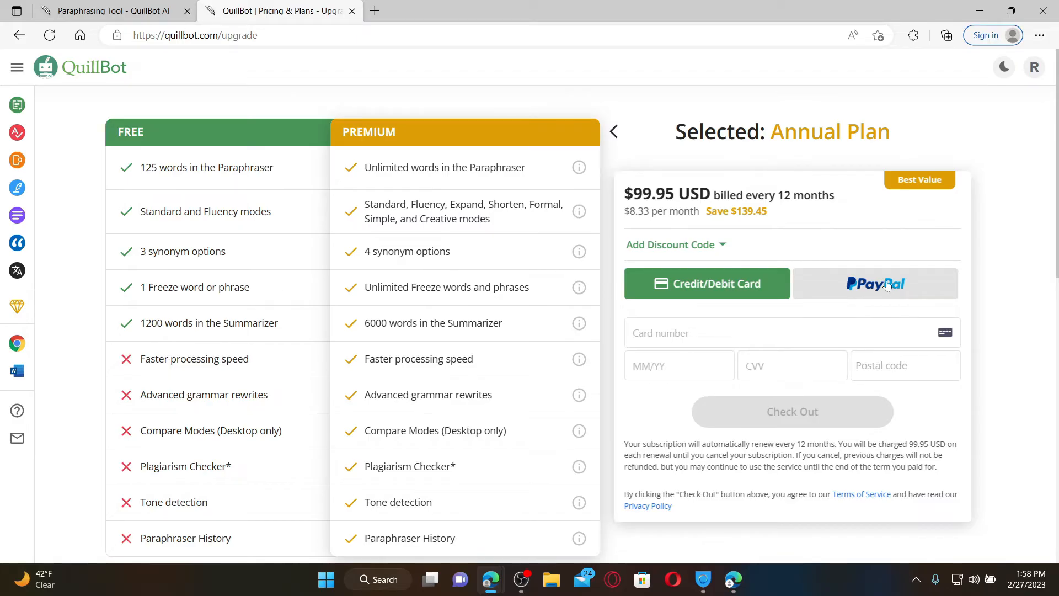
# Step: Switch back to the Paraphrasing Tool tab and close the History panel
pyautogui.click(108, 11)
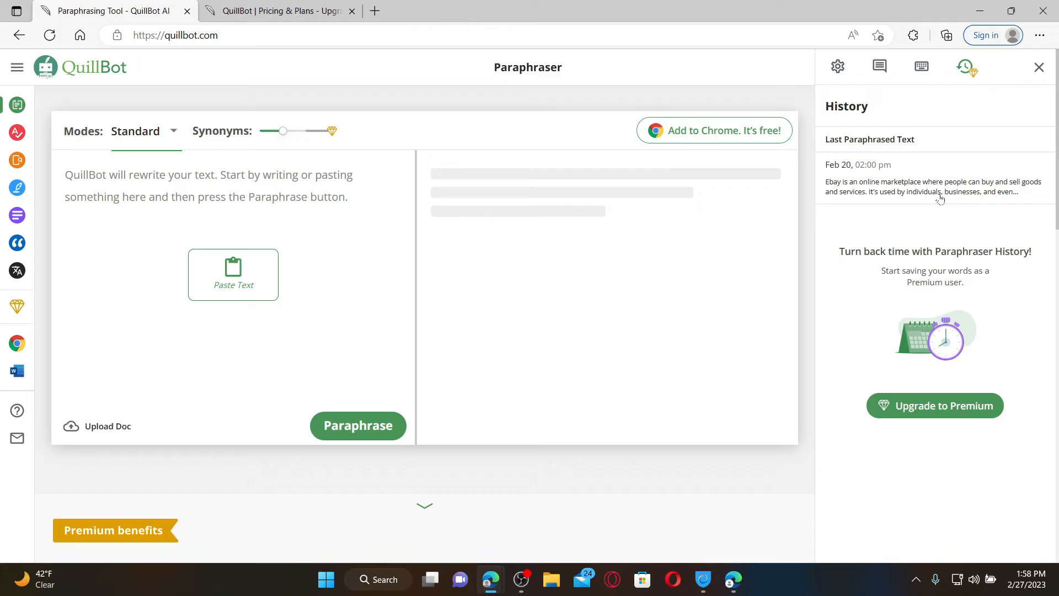
pyautogui.moveTo(975, 153)
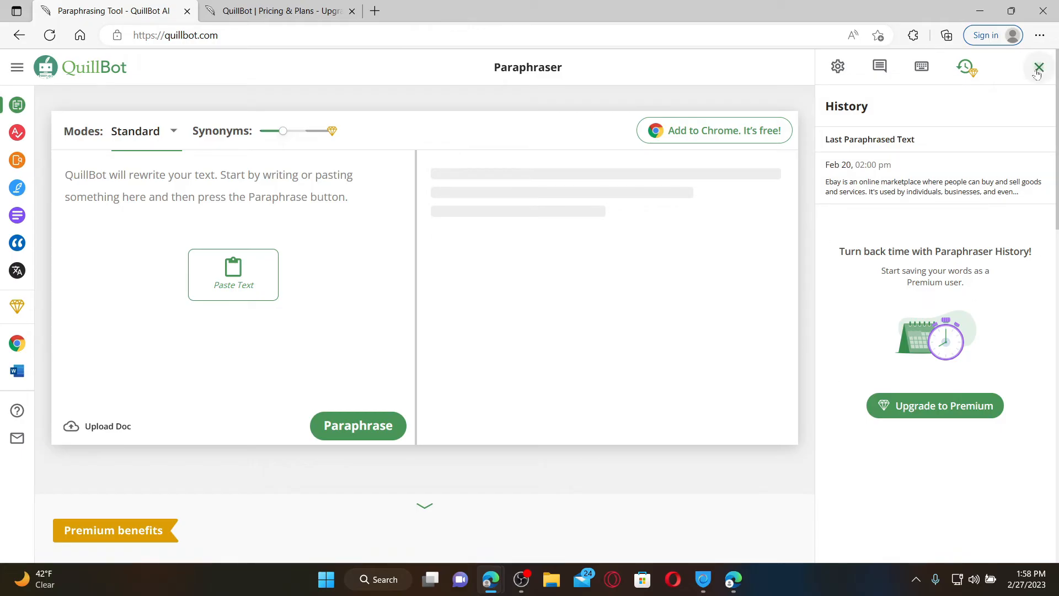
pyautogui.click(1037, 67)
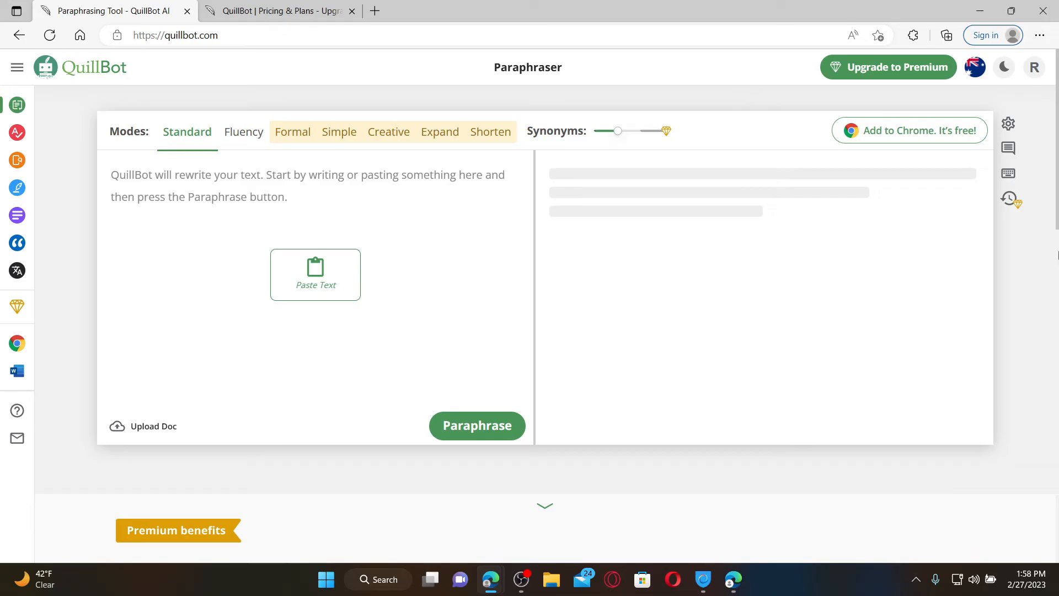